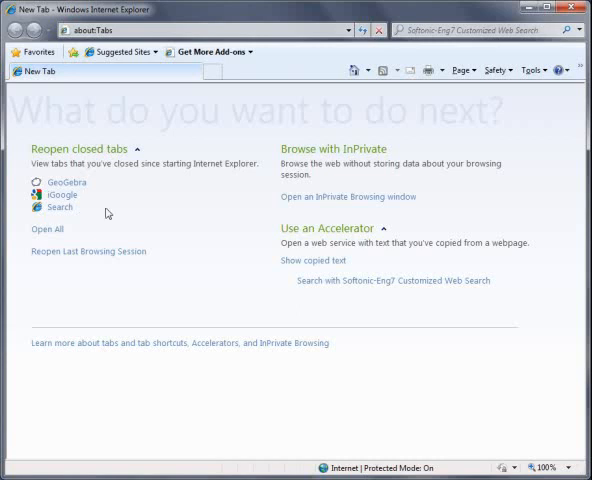
{"action": "left_click", "coordinate": [90, 28]}
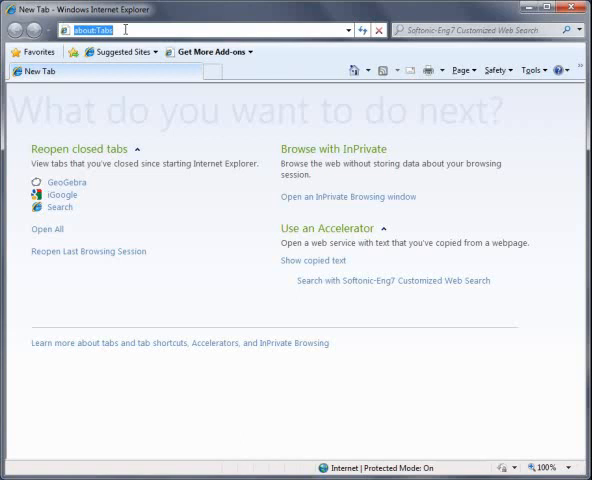
{"action": "type", "text": "www.geogebra.org/cms/"}
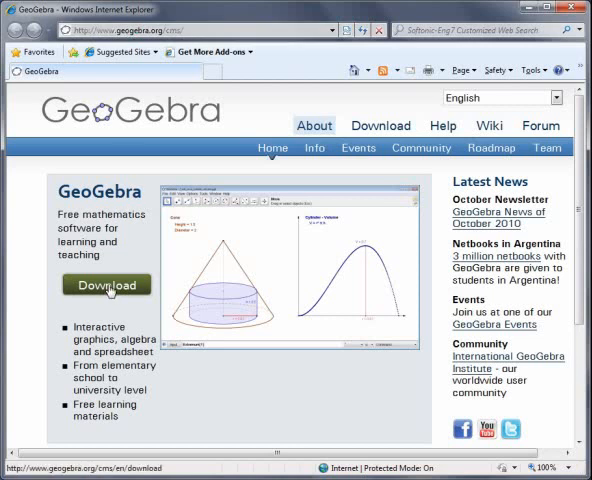
Follow the Download link to the page offering WebStart and Applet Start
{"action": "left_click", "coordinate": [106, 284]}
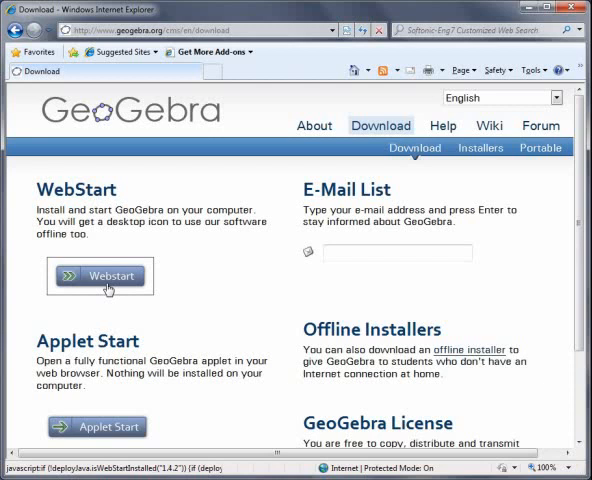
{"action": "mouse_move", "coordinate": [132, 244]}
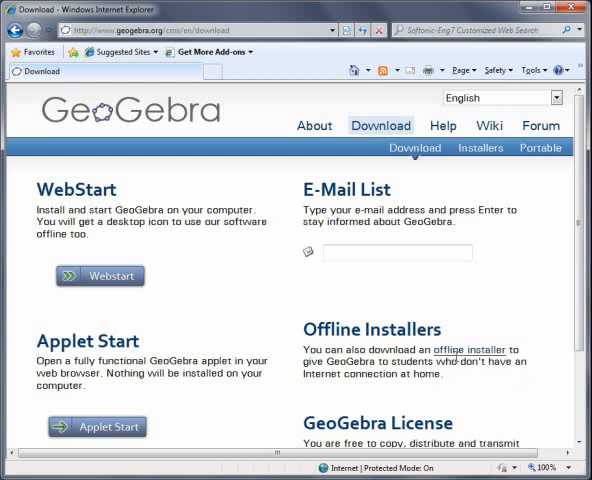
{"action": "left_click", "coordinate": [480, 148]}
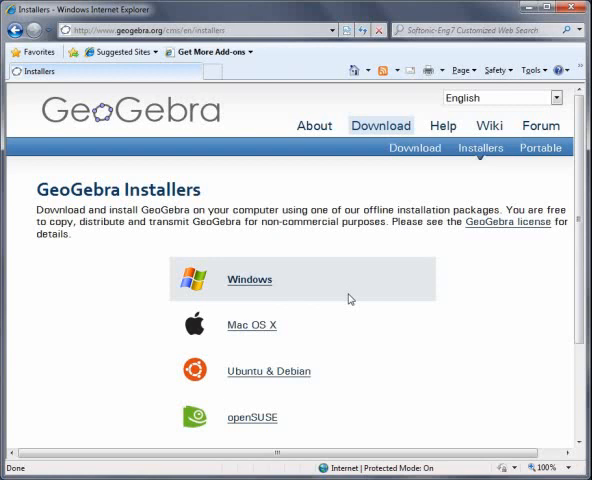
{"action": "mouse_move", "coordinate": [16, 30]}
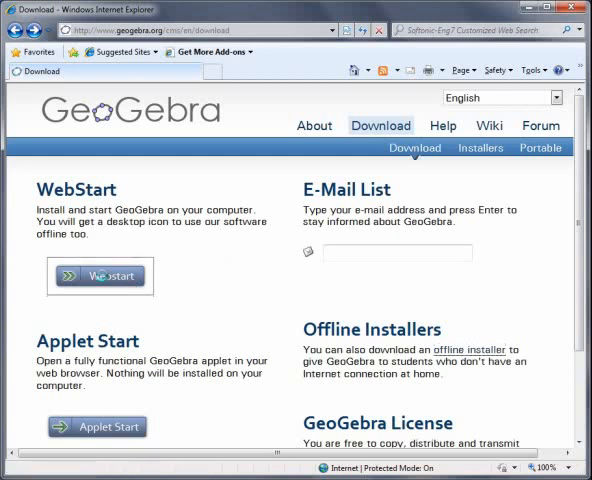
Launch GeoGebra via Webstart and allow it in the IE Security dialog
{"action": "left_click", "coordinate": [100, 276]}
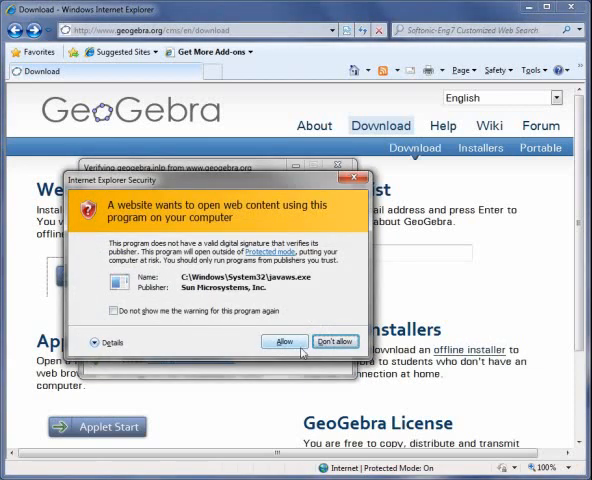
{"action": "left_click", "coordinate": [284, 340]}
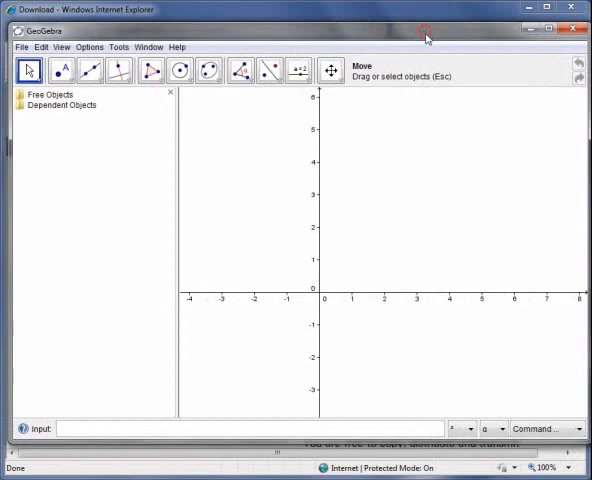
{"action": "mouse_move", "coordinate": [508, 168]}
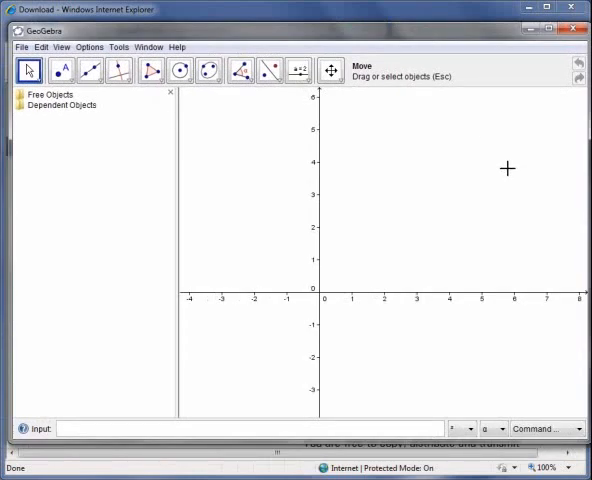